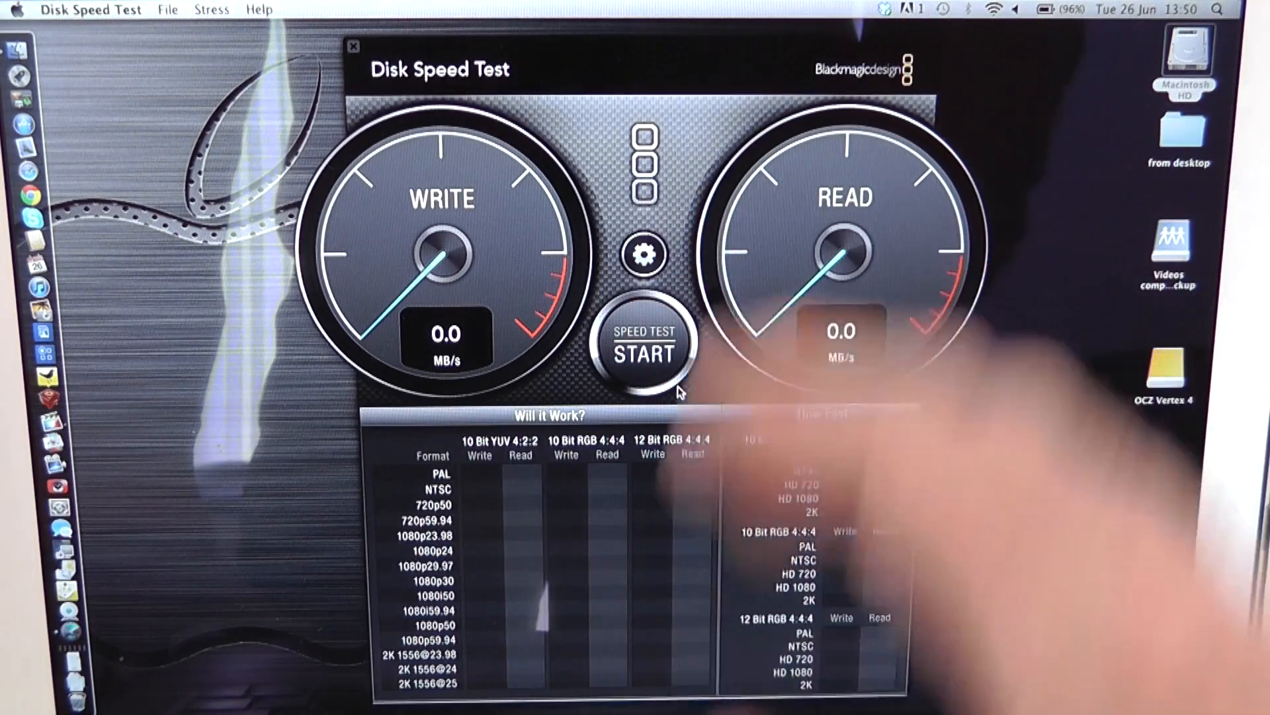
# Step: Run the speed test on the internal Macintosh HD, yielding about 247 MB/s write and 260 MB/s read
pyautogui.click(644, 344)
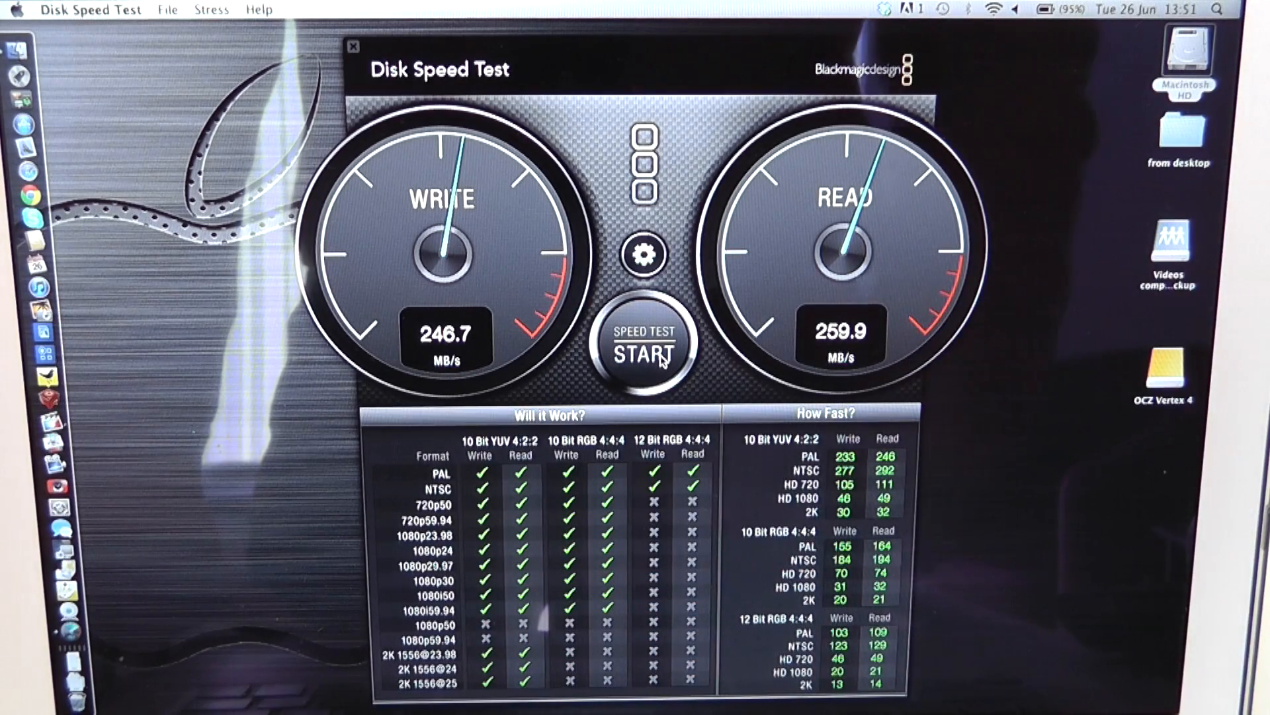
# Step: Select the OCZ Vertex 4 drive as the test location
pyautogui.click(643, 253)
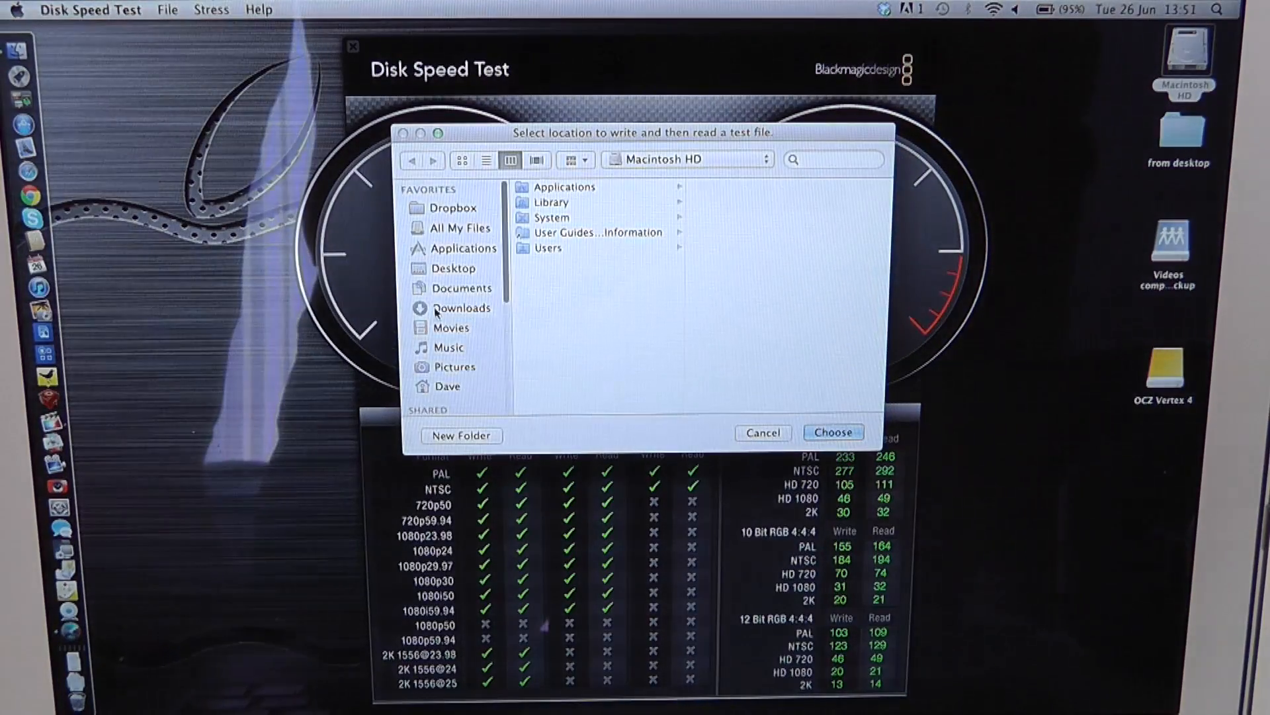
pyautogui.scroll(-3)
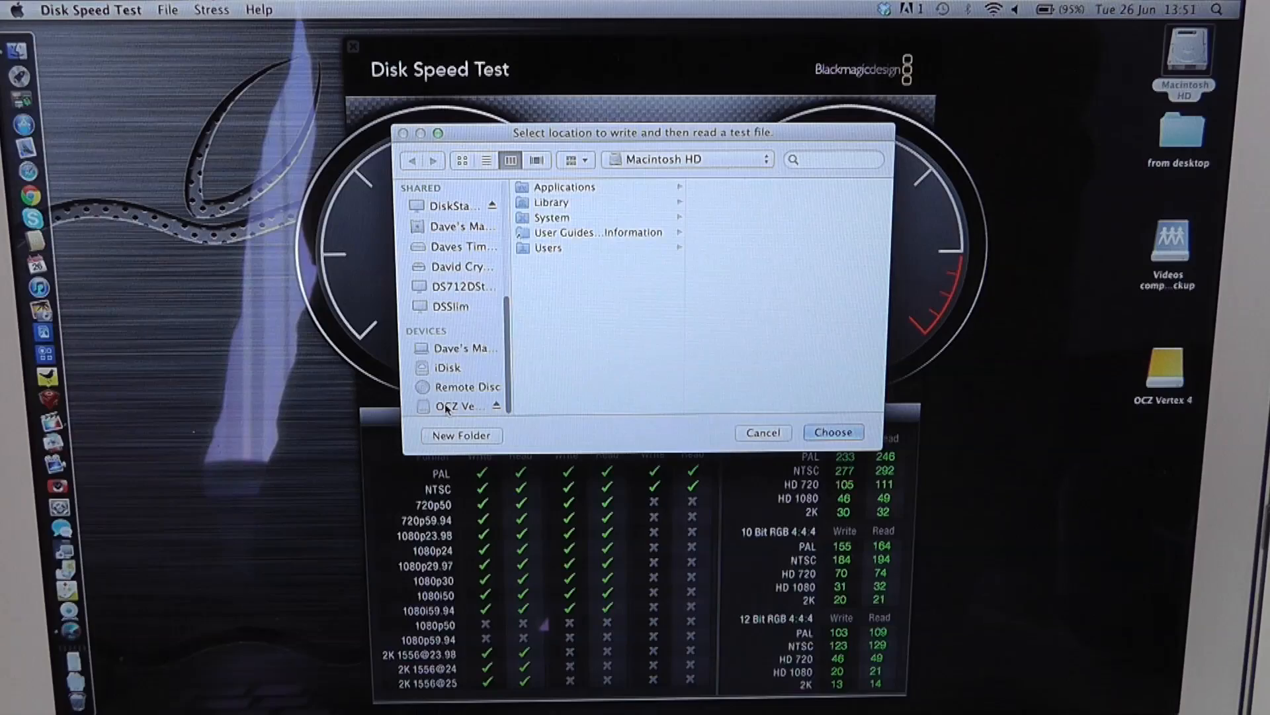
pyautogui.click(454, 405)
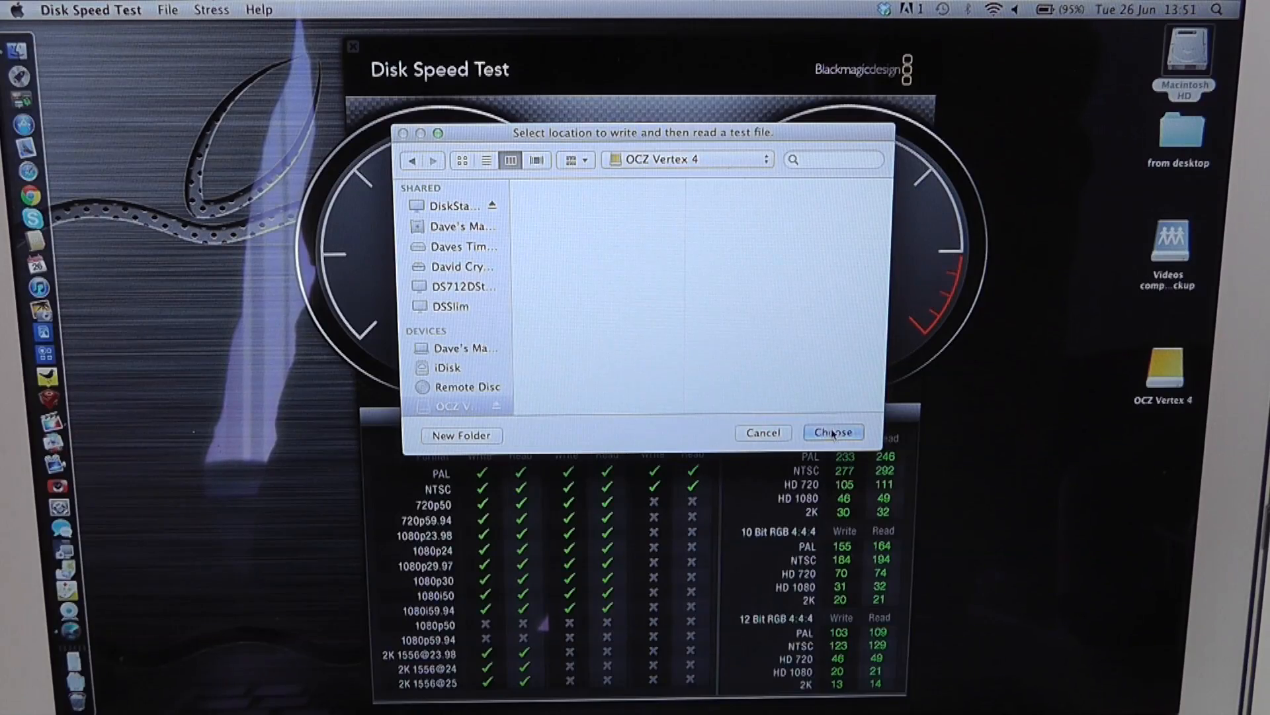
pyautogui.click(833, 432)
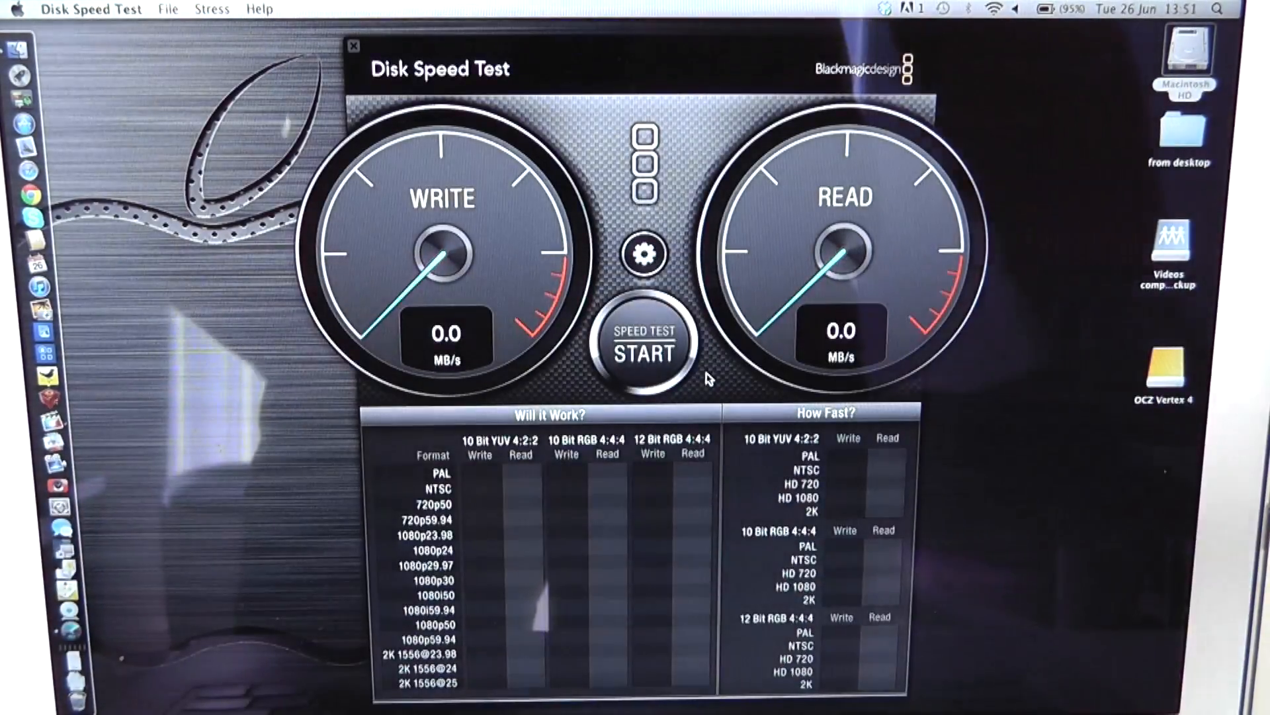
# Step: Run the speed test on the OCZ Vertex 4, reaching about 354 MB/s write and 364 MB/s read
pyautogui.click(642, 341)
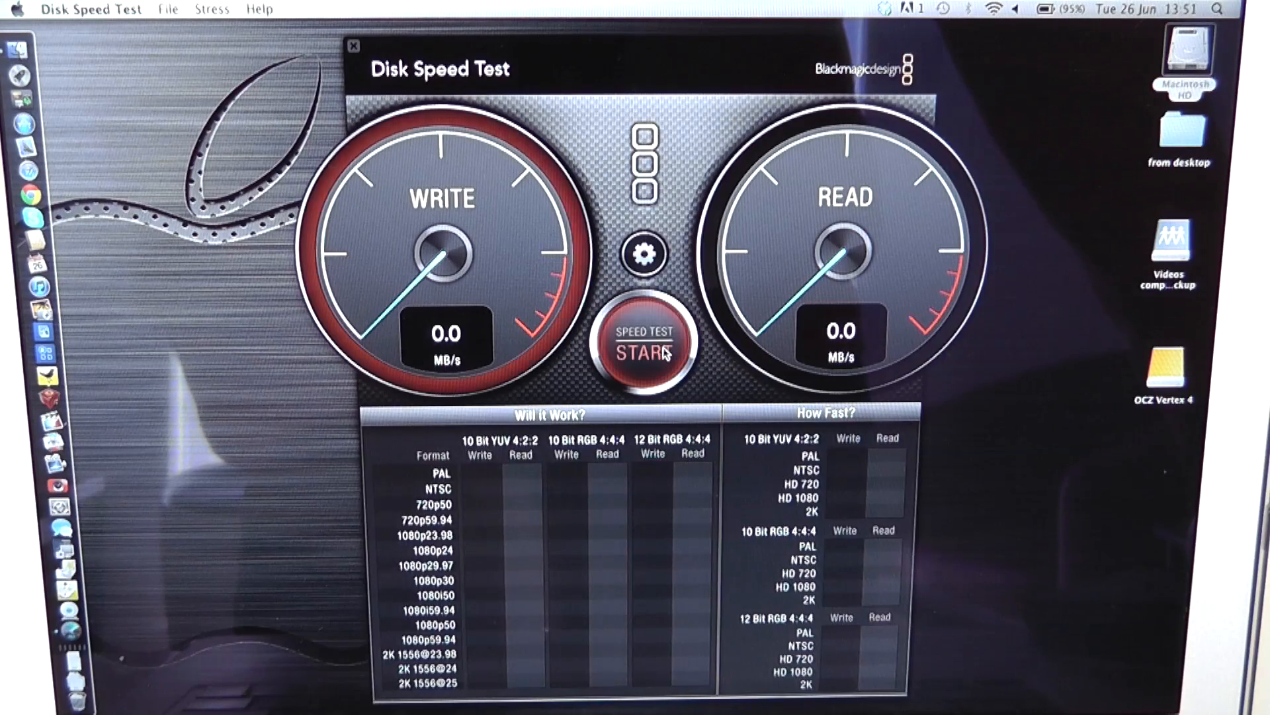
pyautogui.click(643, 340)
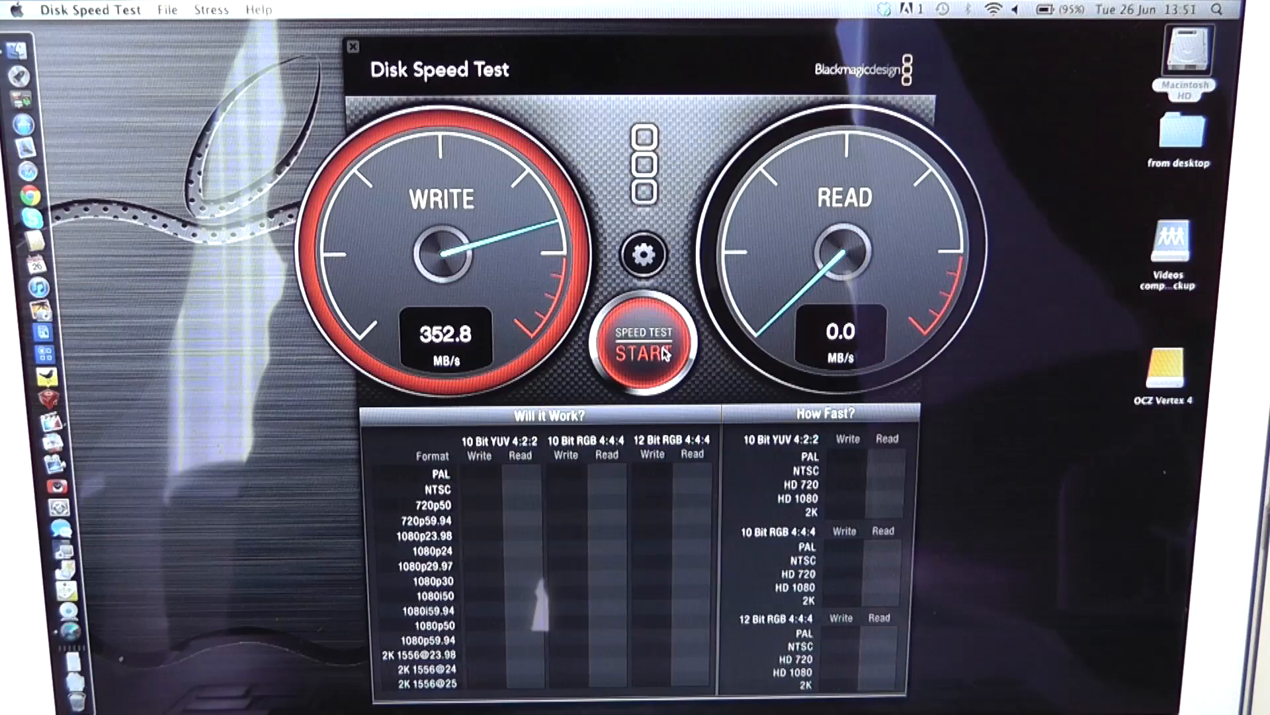
pyautogui.click(644, 340)
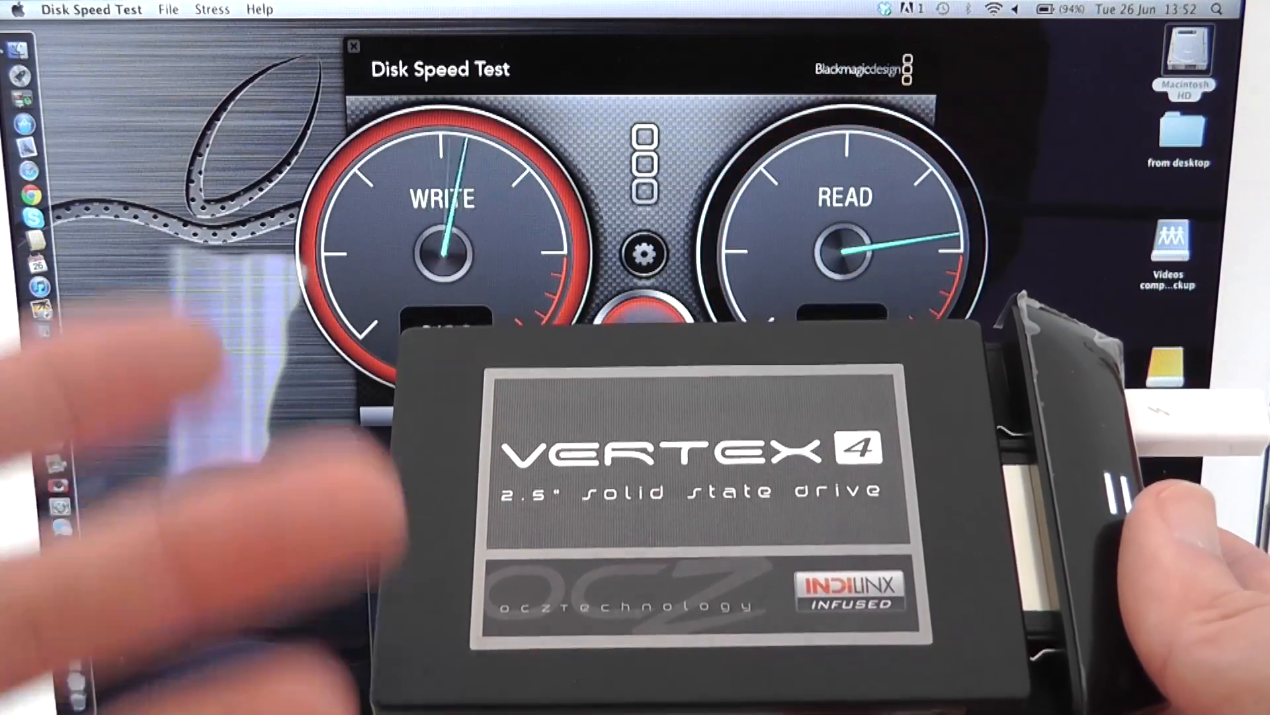
pyautogui.click(643, 340)
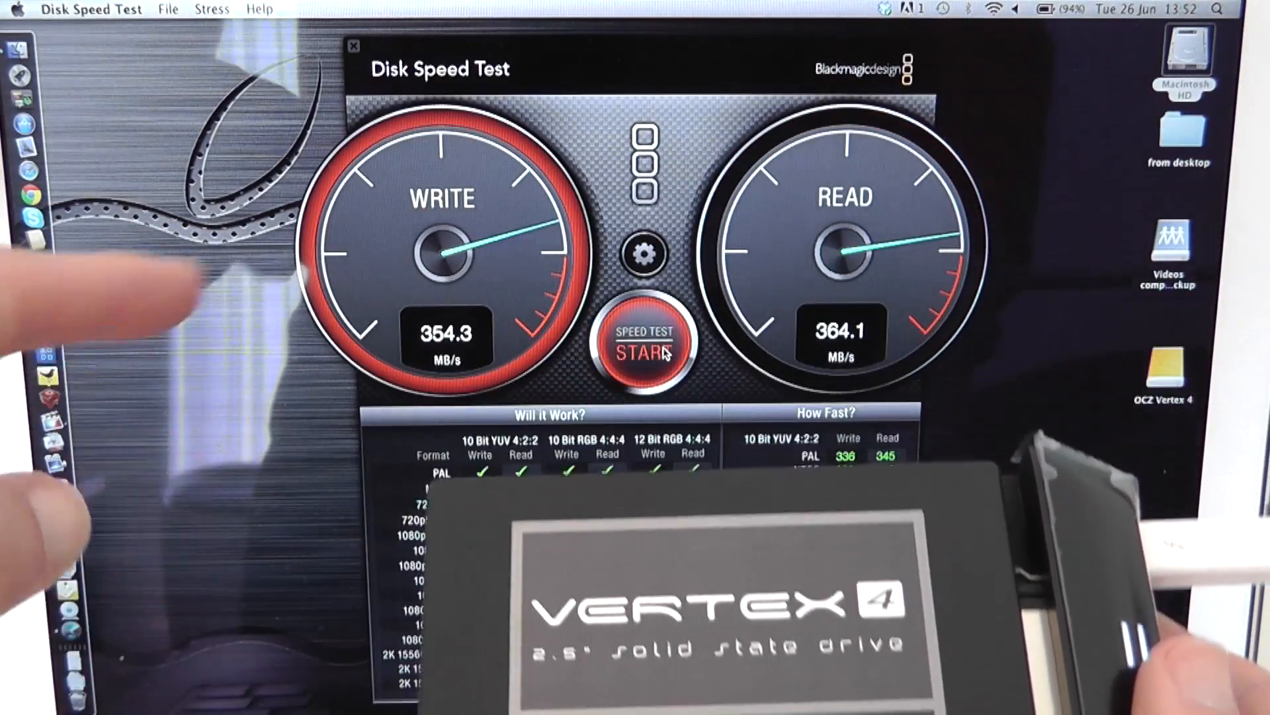